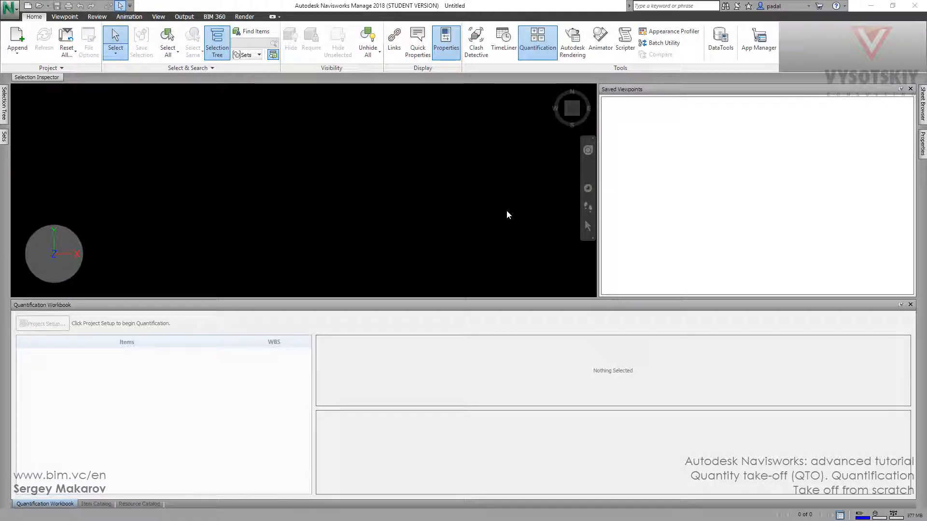
mouse_move(489, 217)
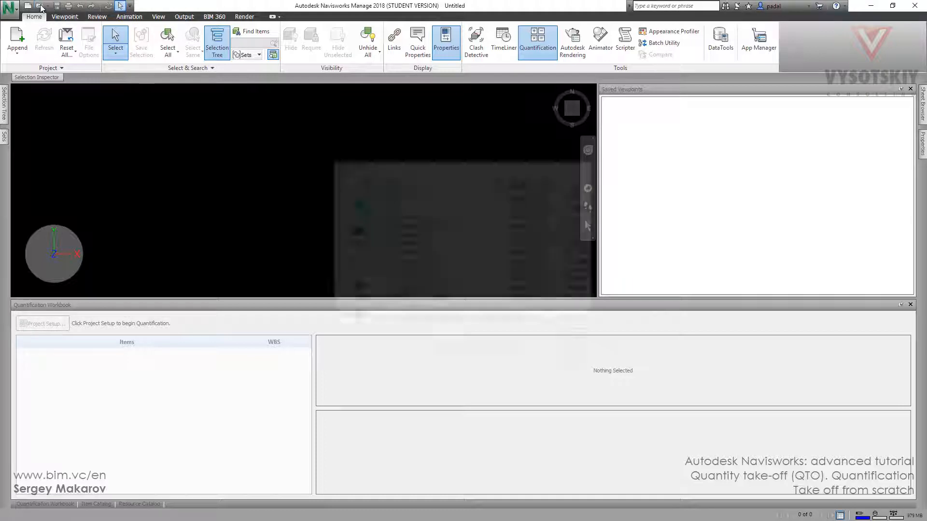
- Open the VC_ARCH_1.nwc architectural model from the Open dialog
click(41, 5)
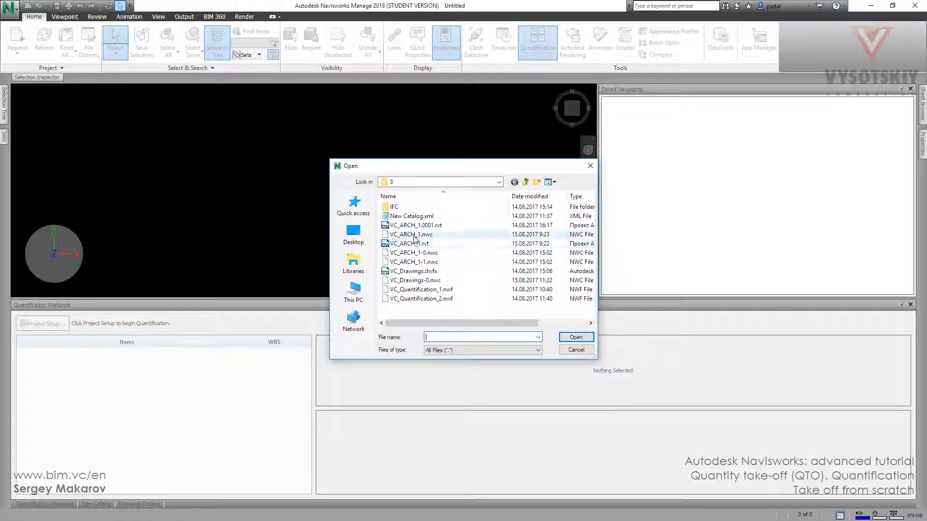
click(412, 234)
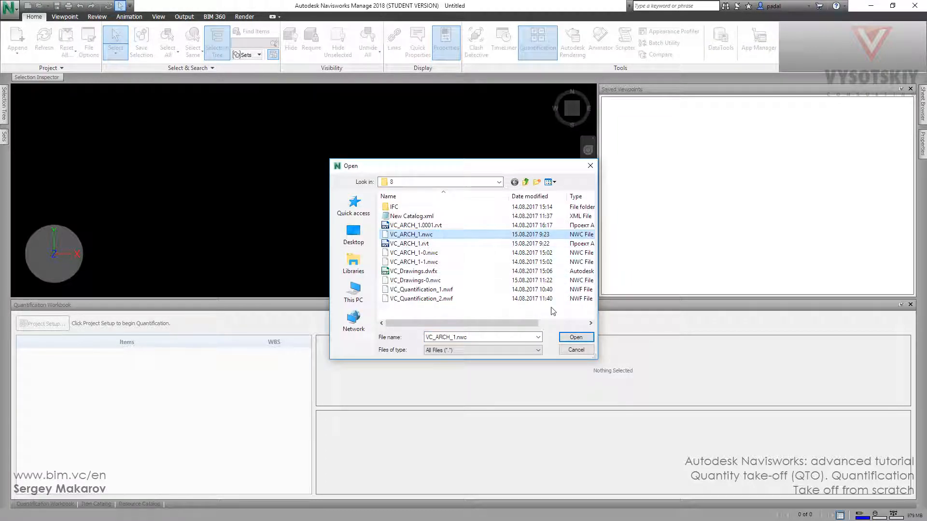
click(574, 337)
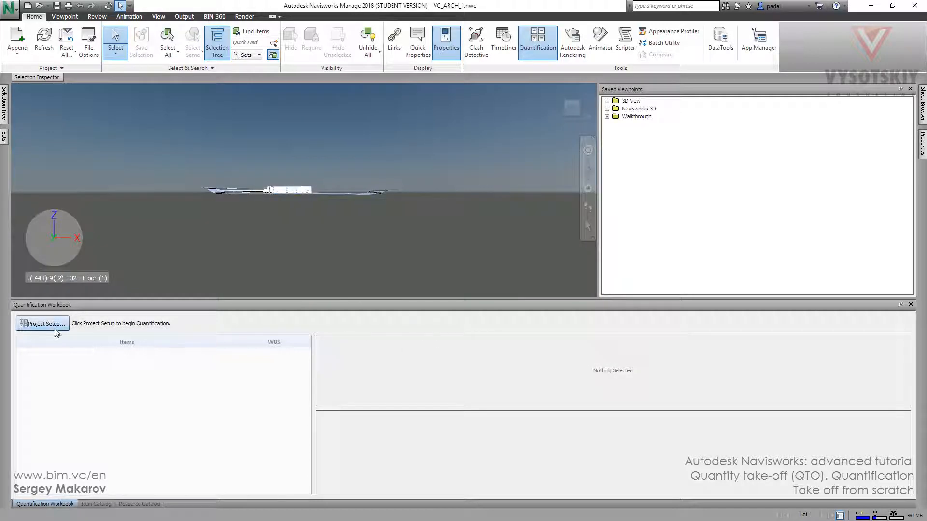
- Run Project Setup declining tutorials, keeping the catalog, metric units and default takeoff properties
click(41, 323)
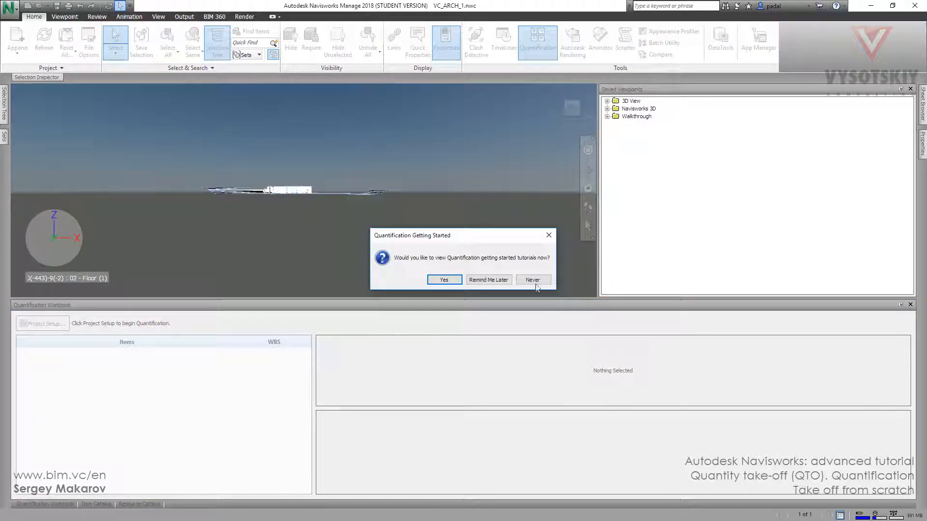
click(531, 280)
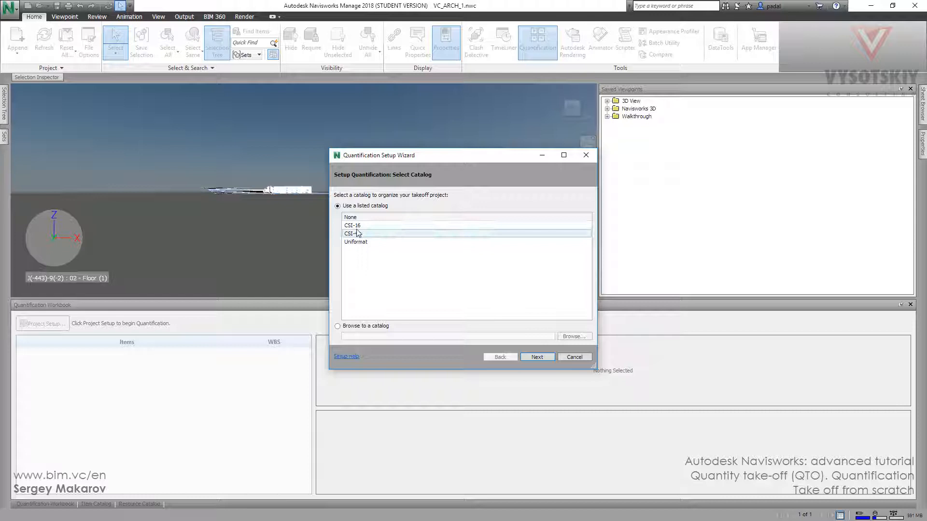
click(537, 356)
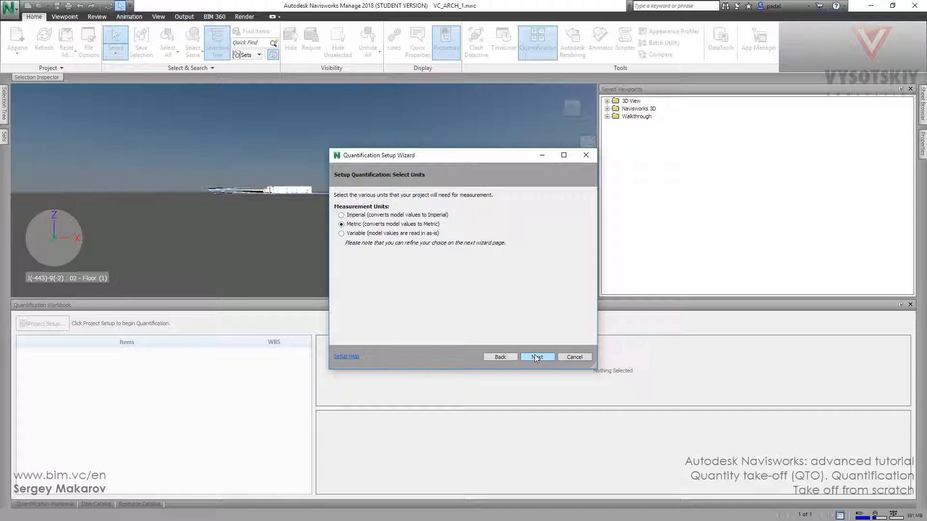
click(536, 356)
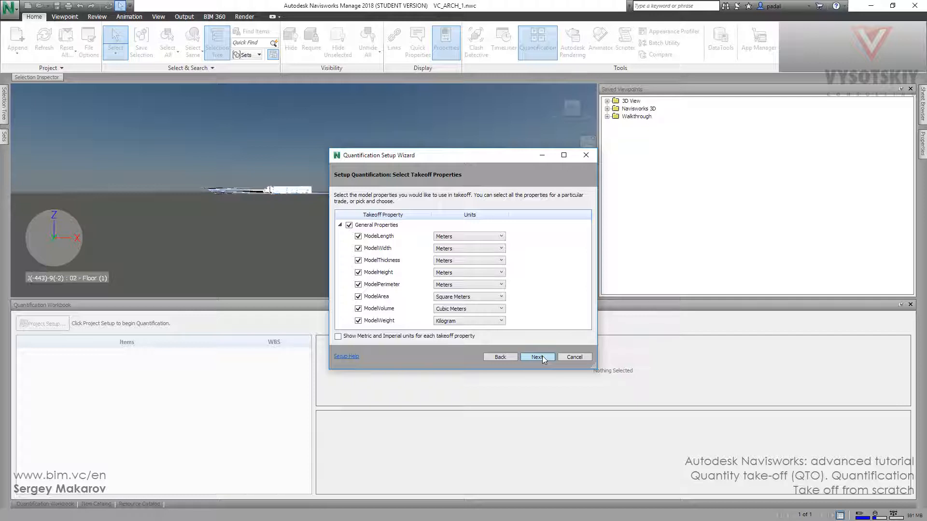
click(537, 357)
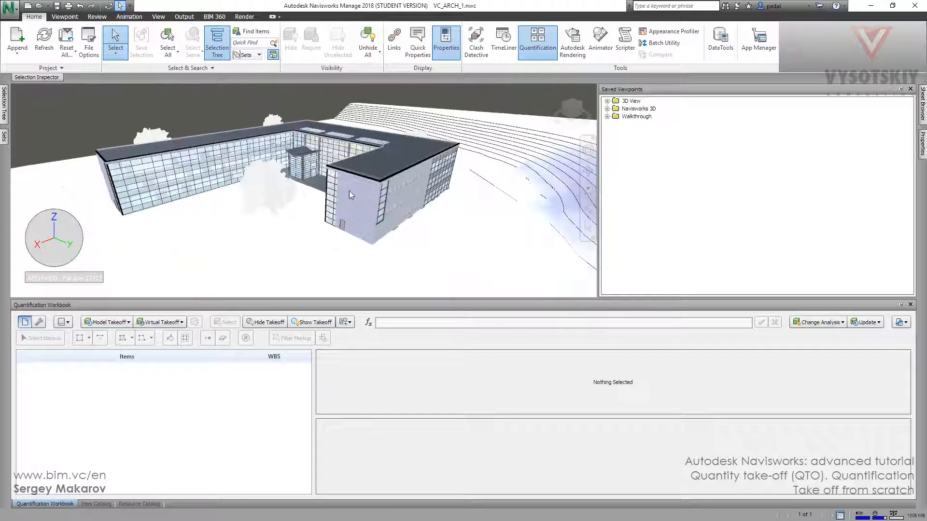
- Select an exterior masonry wall and all similar objects for takeoff
click(349, 195)
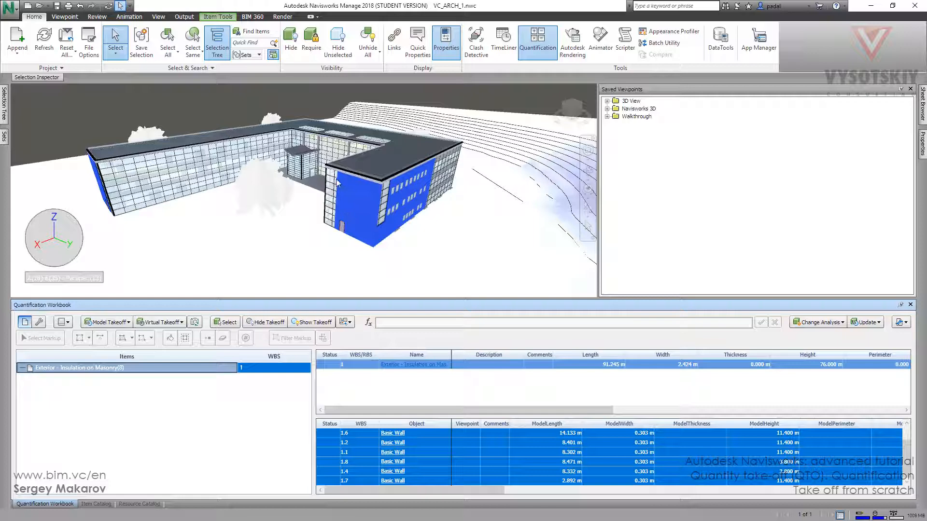
mouse_move(267, 322)
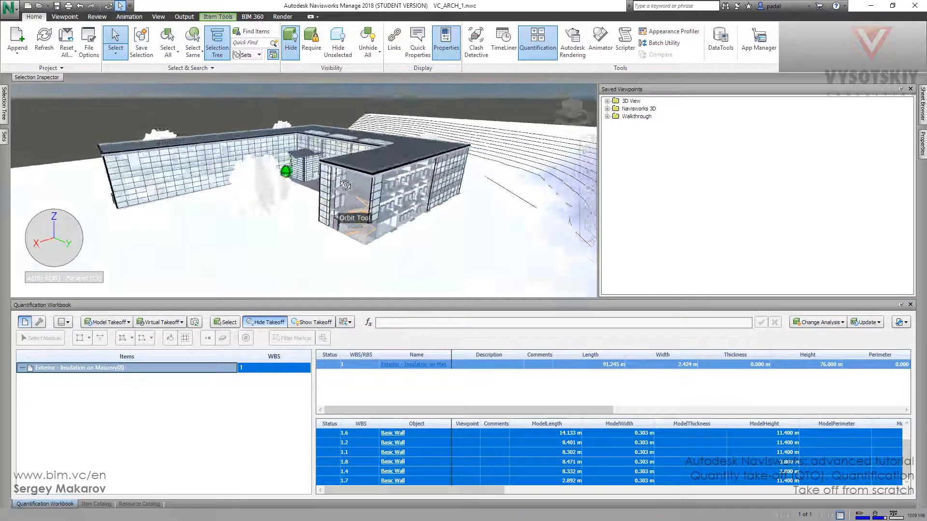
drag(354, 183, 444, 160)
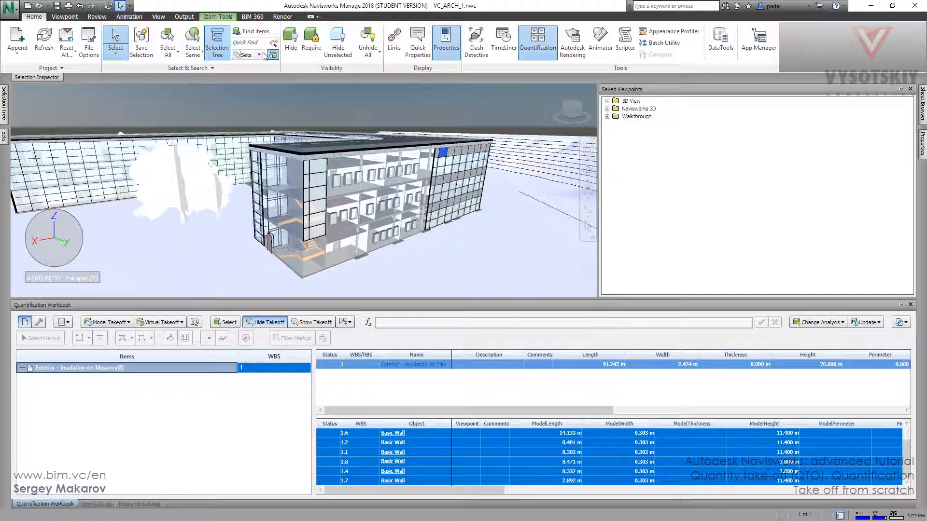
click(191, 41)
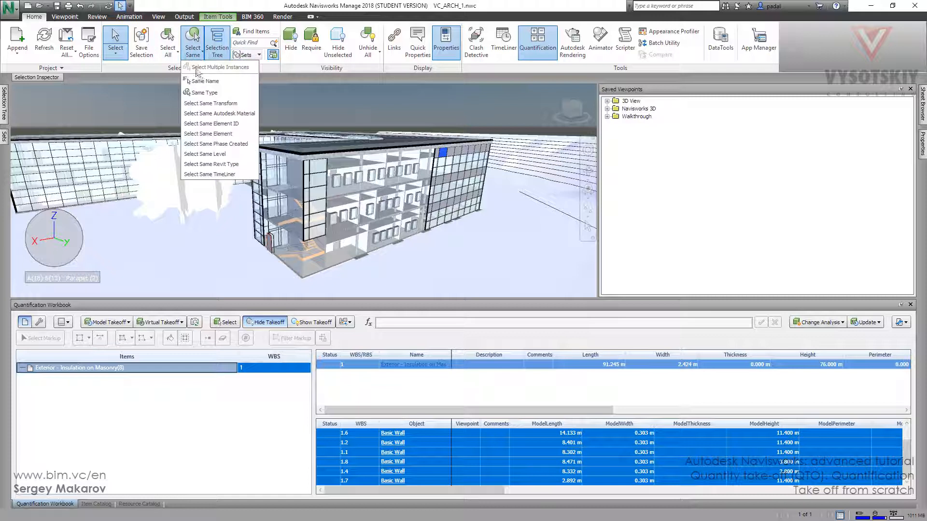
click(206, 92)
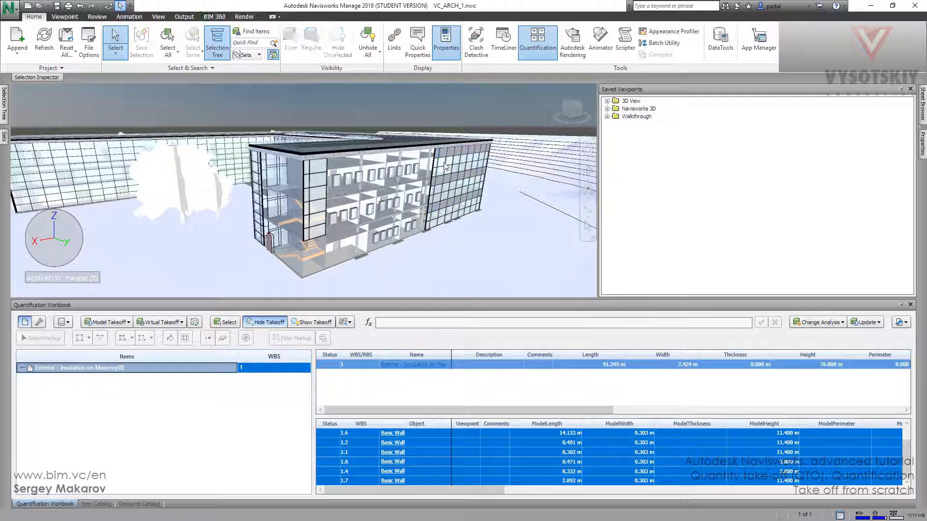
- Select the glazed curtain panels and take them off as a new catalog item
click(192, 41)
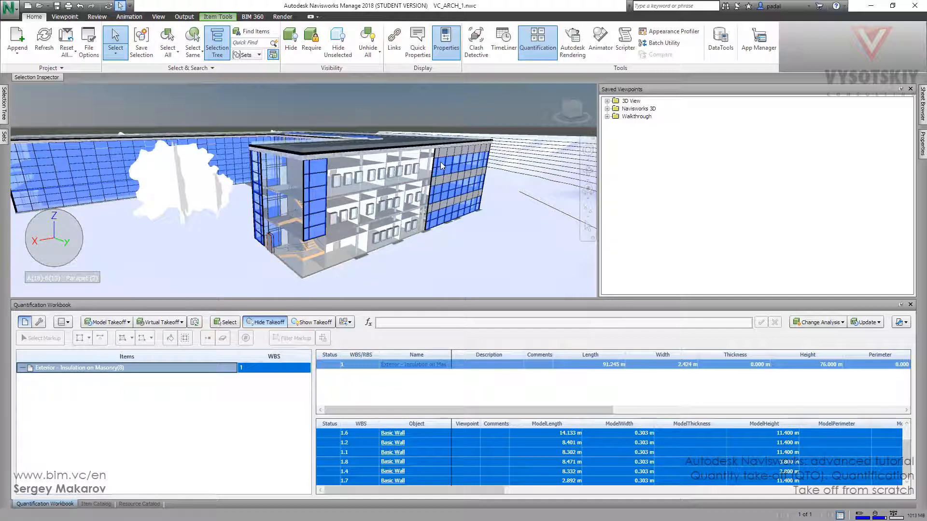
right_click(441, 166)
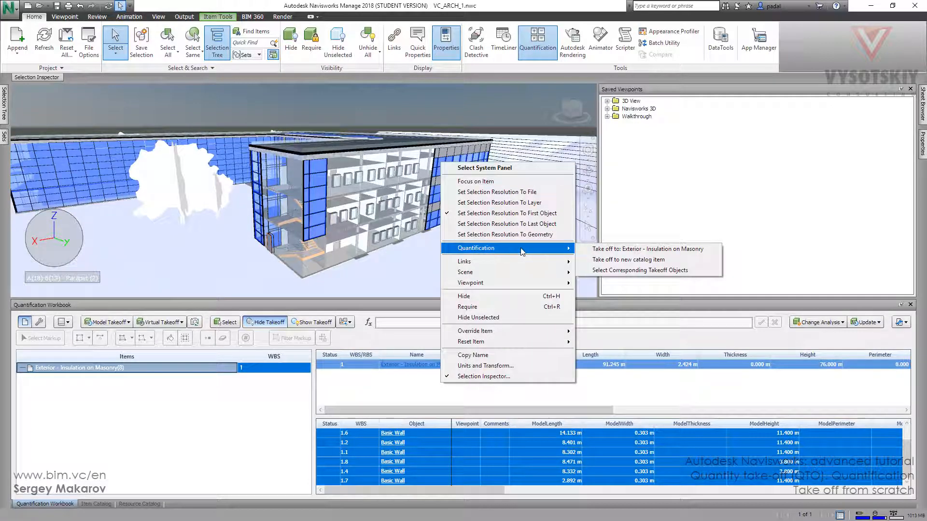
mouse_move(616, 260)
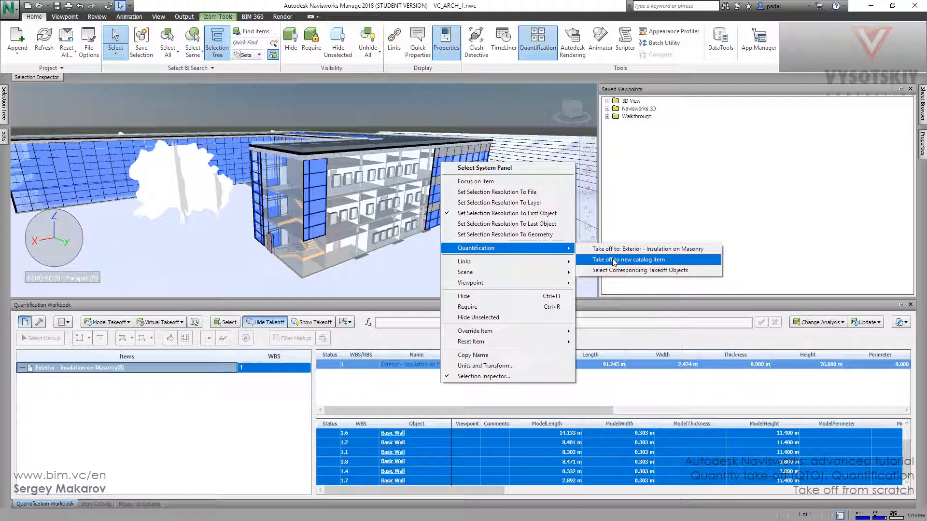
click(625, 260)
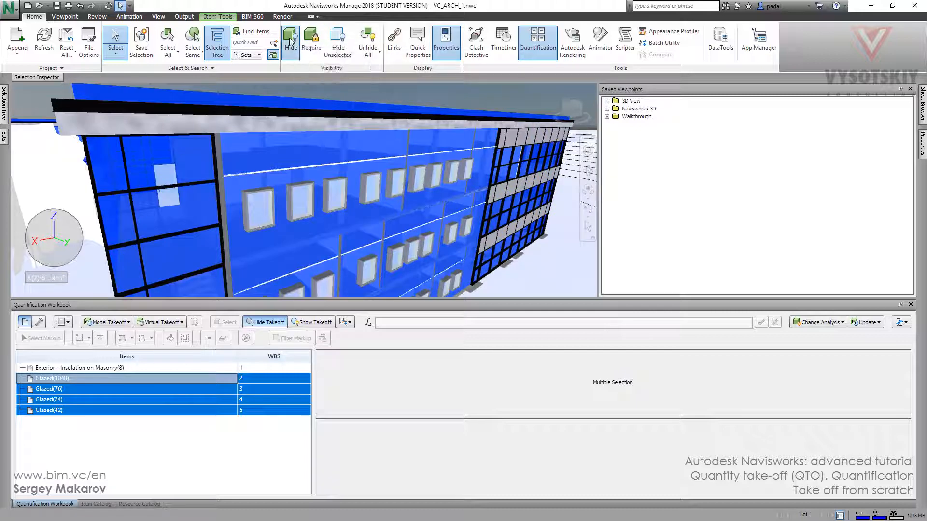
- Hide the glazed takeoff, select all interior 138mm partitions and take them off to new catalog items
click(289, 37)
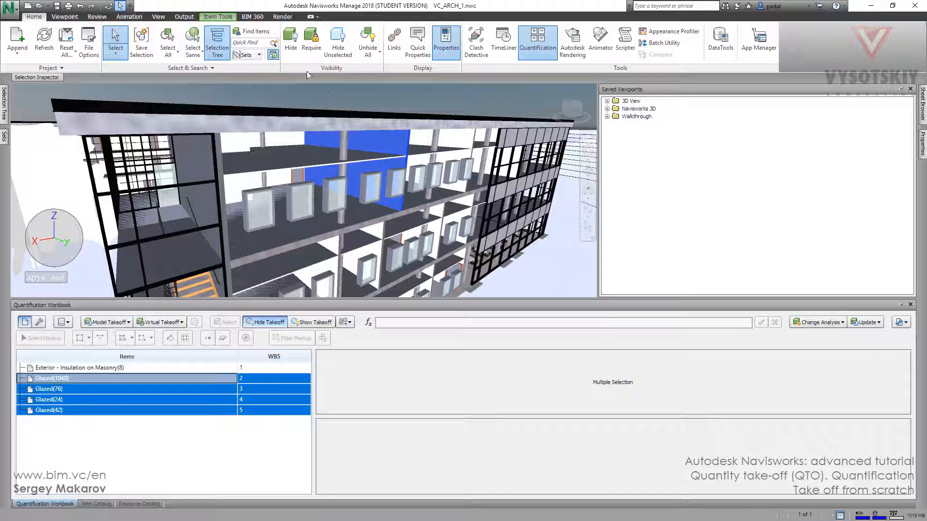
click(192, 42)
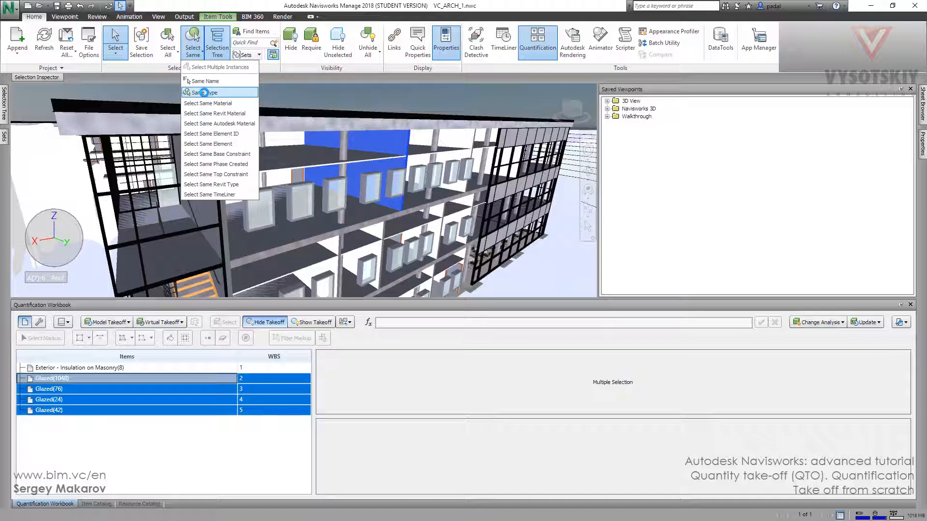
click(207, 93)
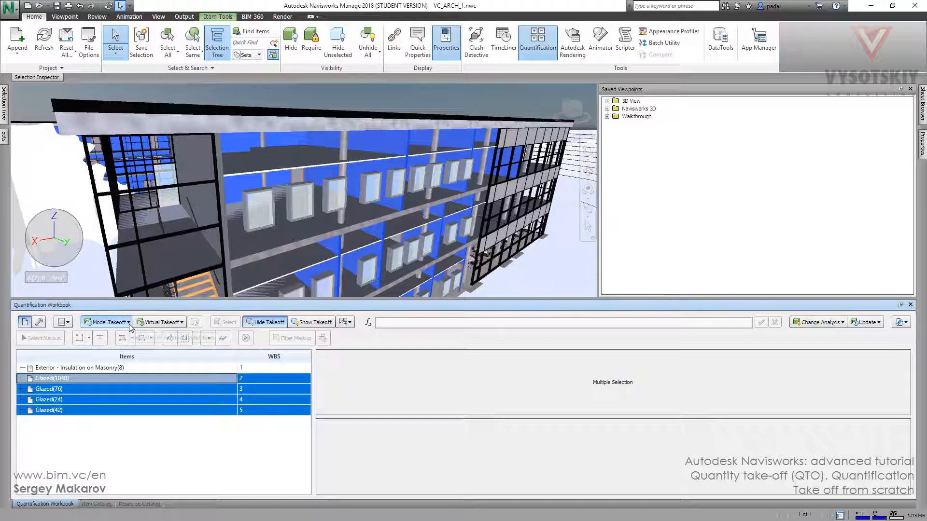
click(105, 323)
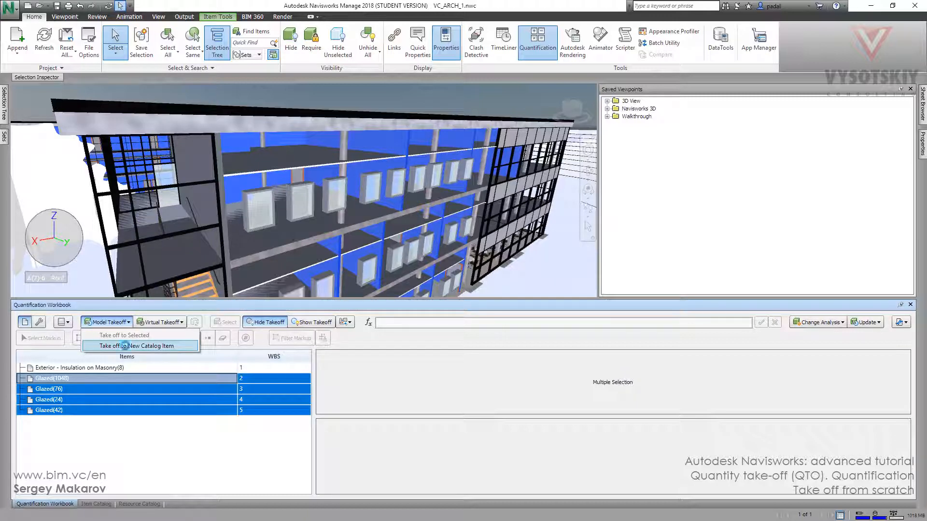
click(127, 345)
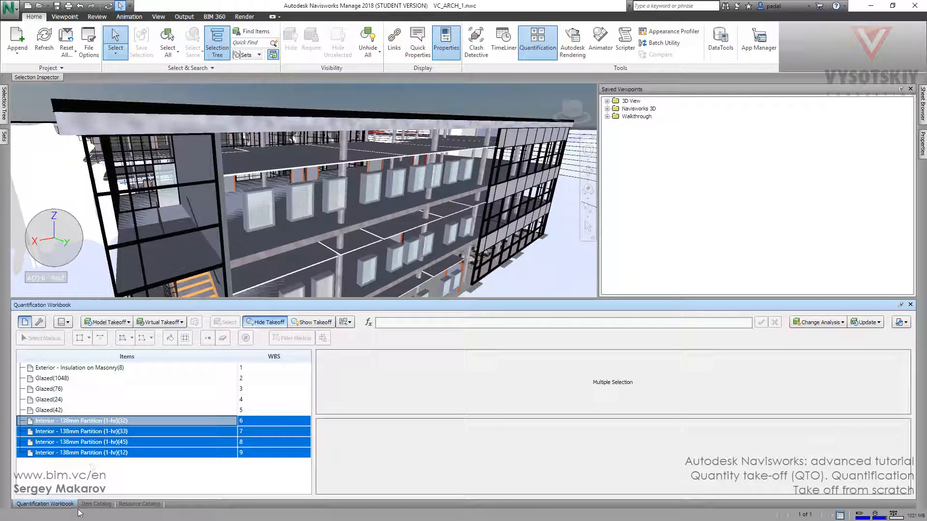
- Create a new catalog group named Walls holding the wall takeoff items
click(95, 504)
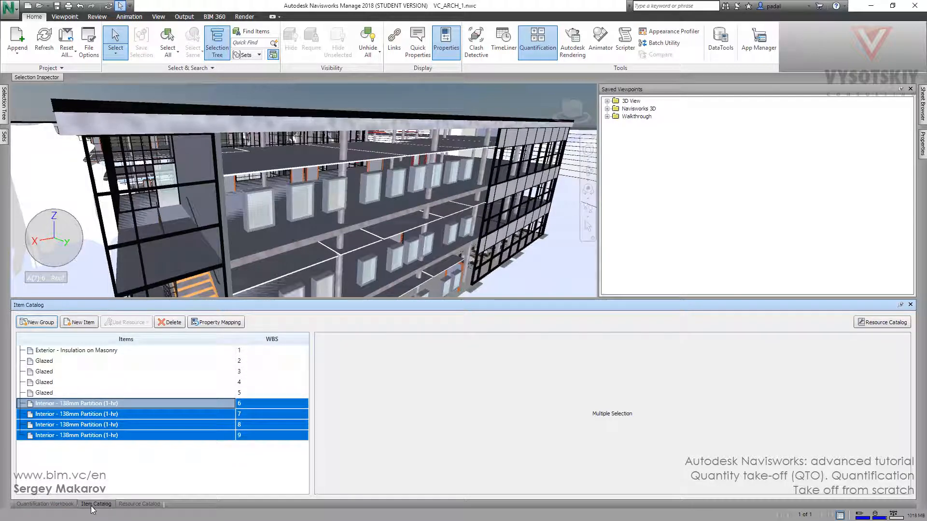
click(36, 322)
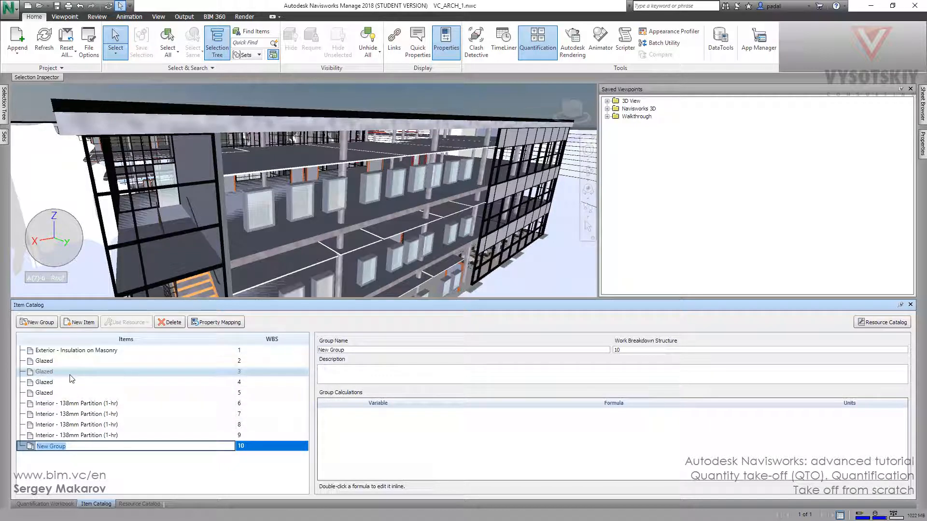
text(Walls)
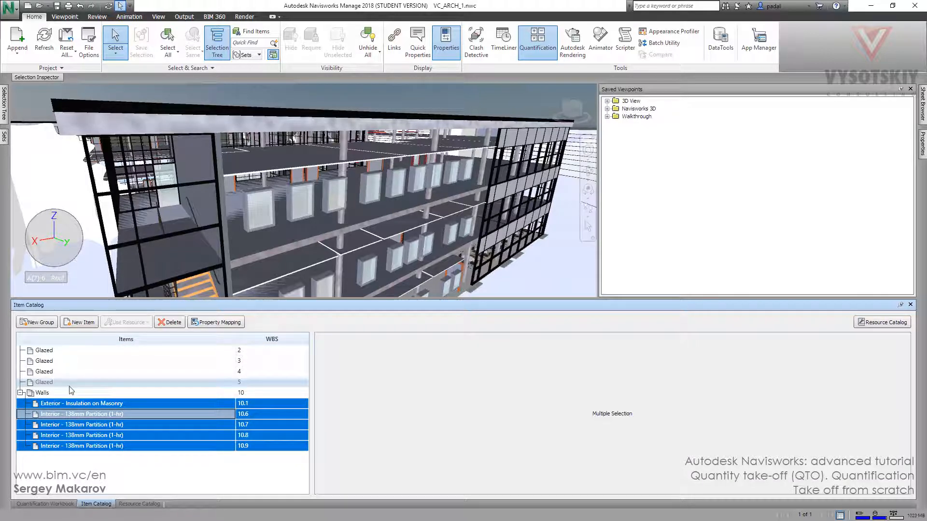
click(46, 504)
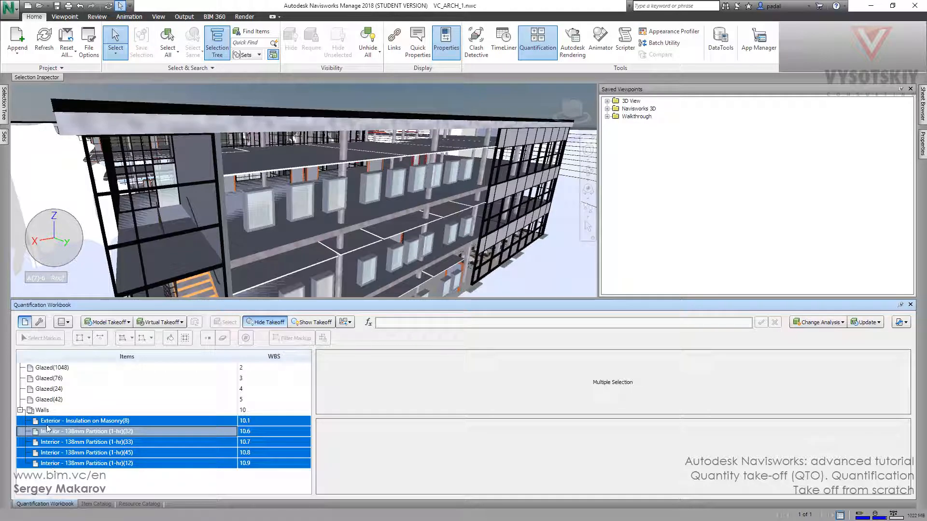
- Select the Walls group to show its summed quantities and its catalog details
click(41, 409)
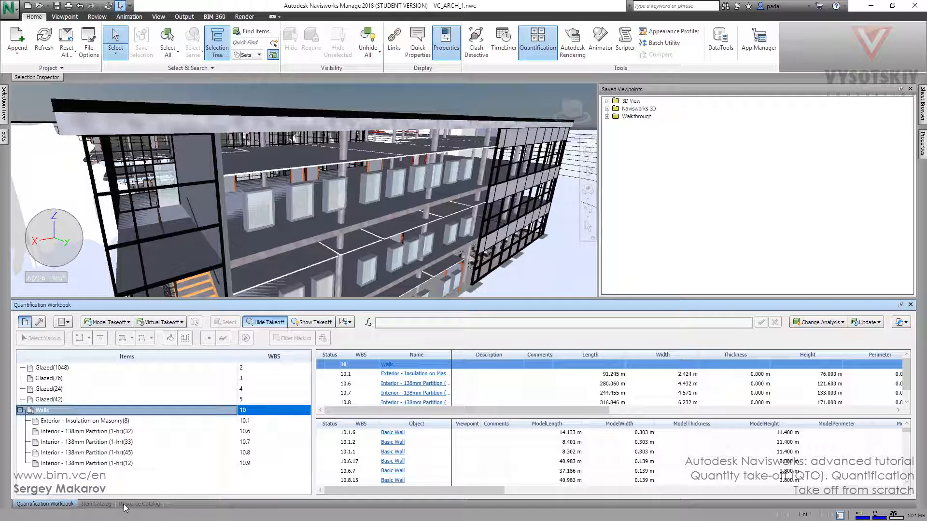
click(96, 504)
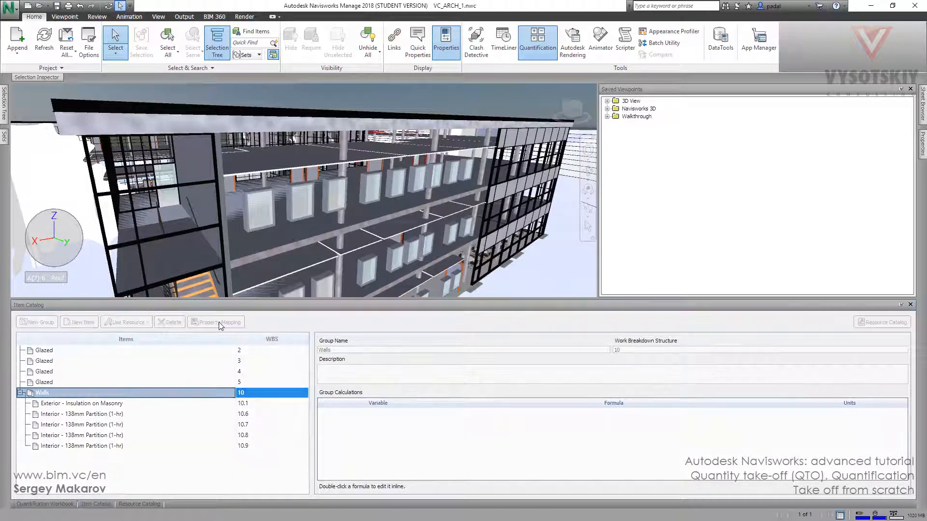
- Add a global property mapping row setting Description1 to the Item Layer property
click(219, 322)
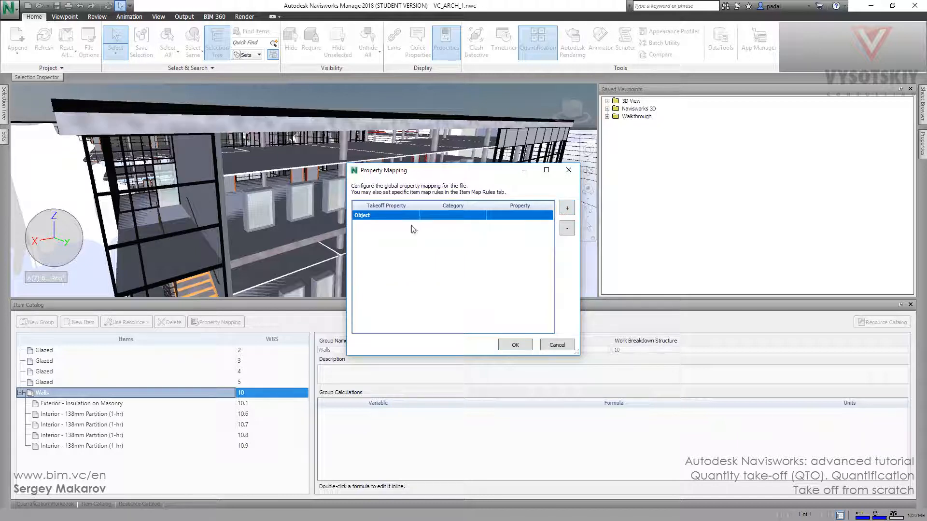
click(384, 215)
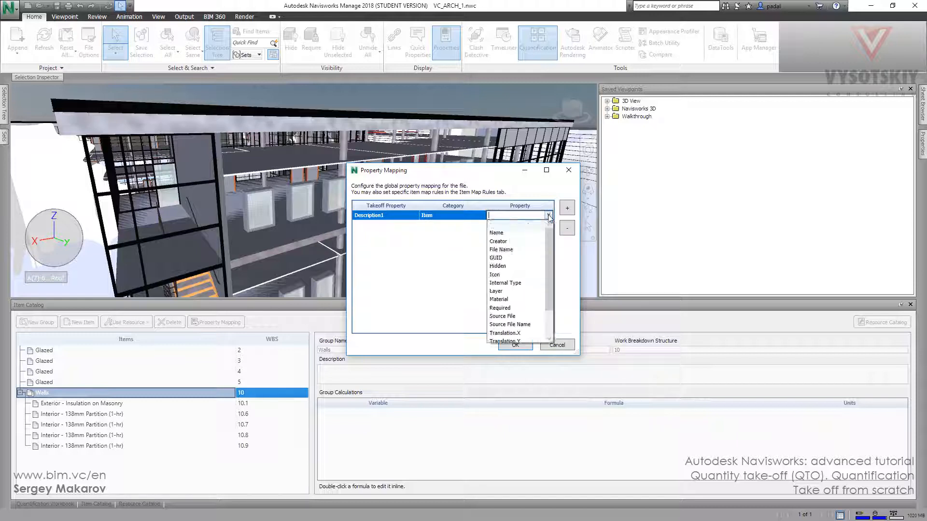
mouse_move(512, 295)
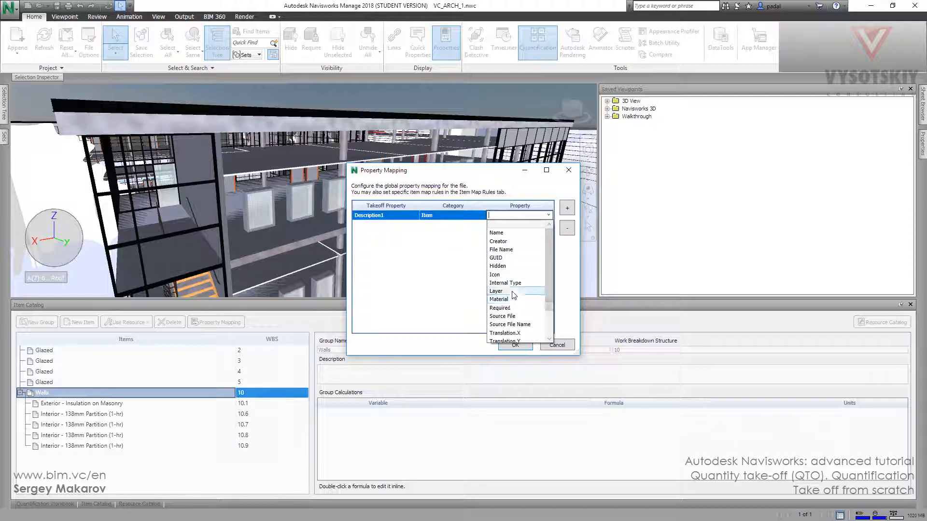
click(556, 346)
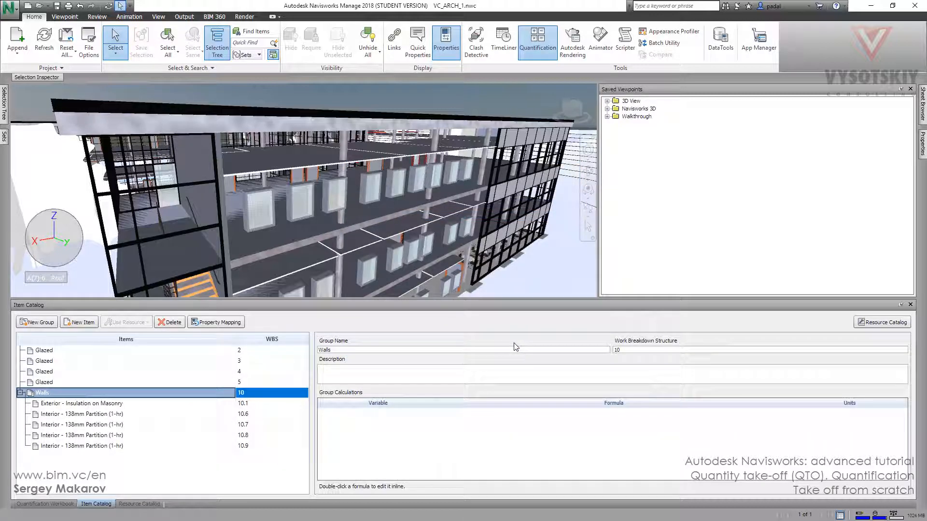
click(46, 504)
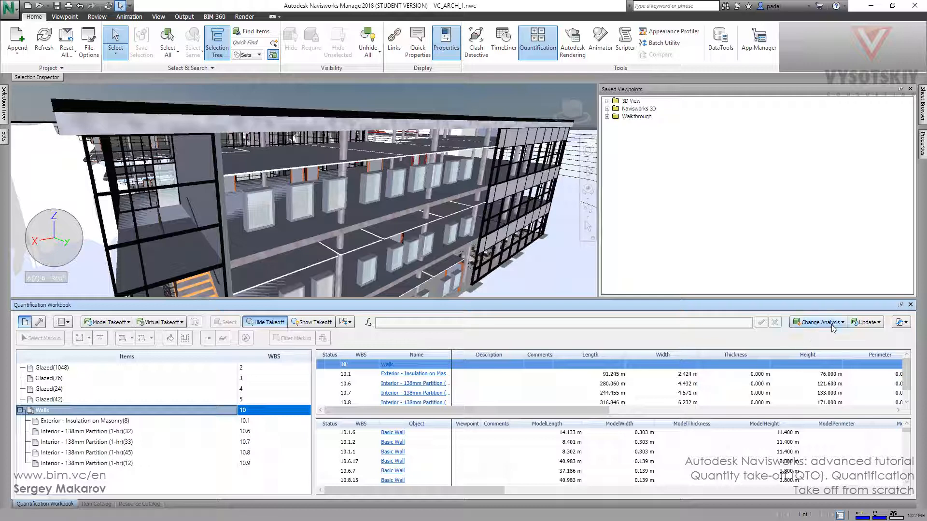
- Analyze model changes and update the Walls takeoffs from the model
click(817, 323)
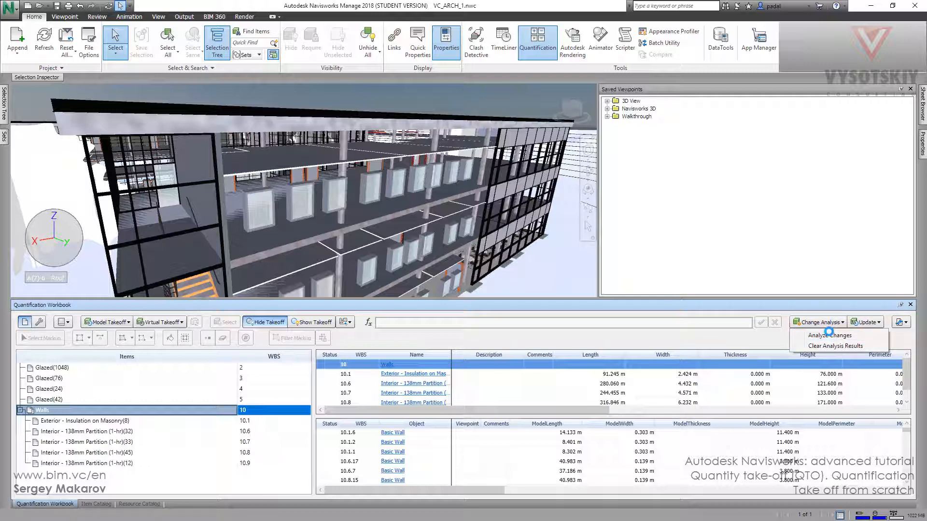
click(826, 335)
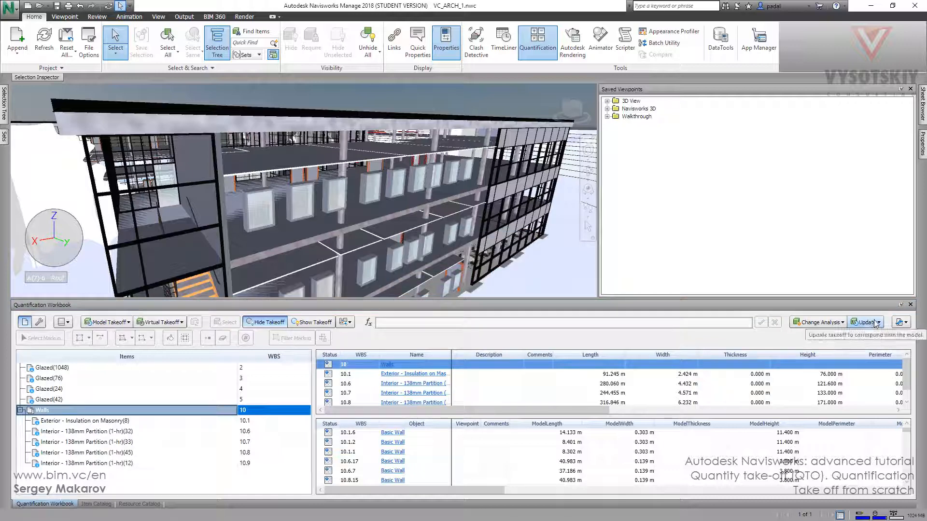
click(880, 322)
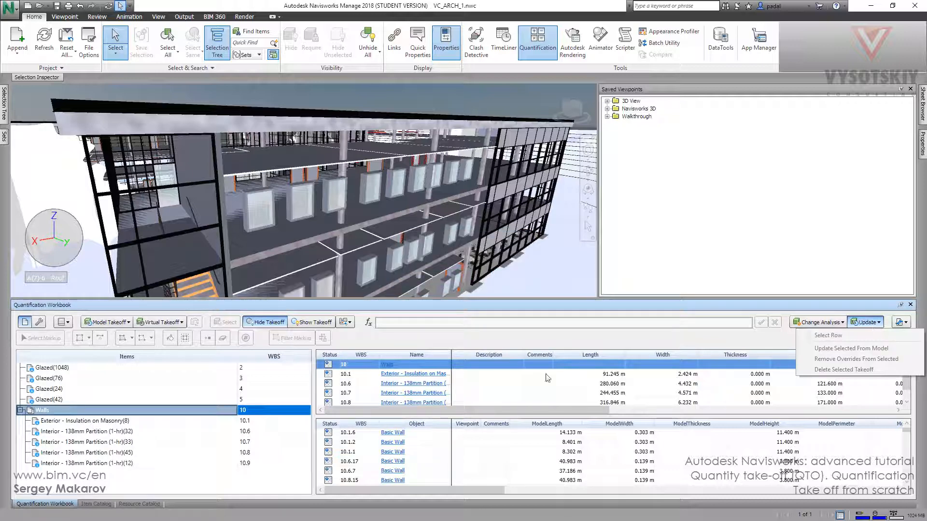
right_click(387, 364)
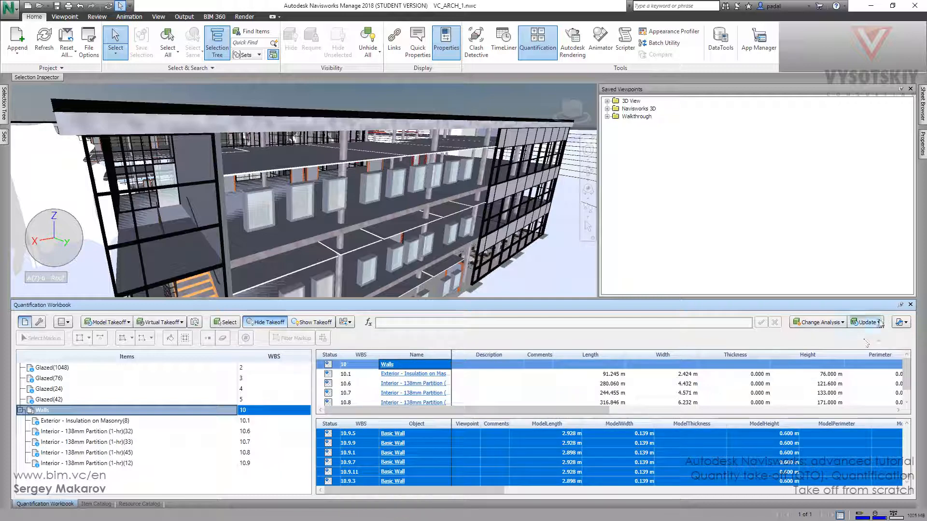
click(880, 322)
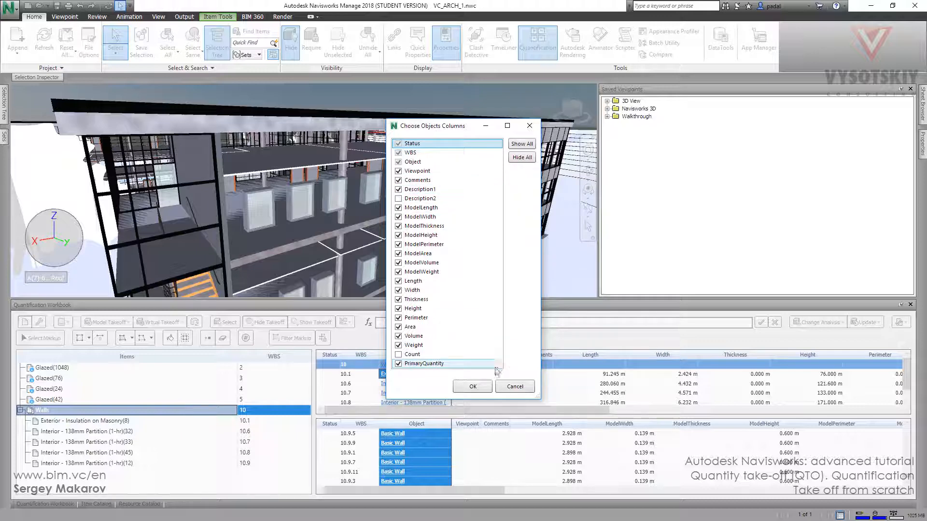
- Show the Description1 column and view the interior partition objects' layer names
click(471, 386)
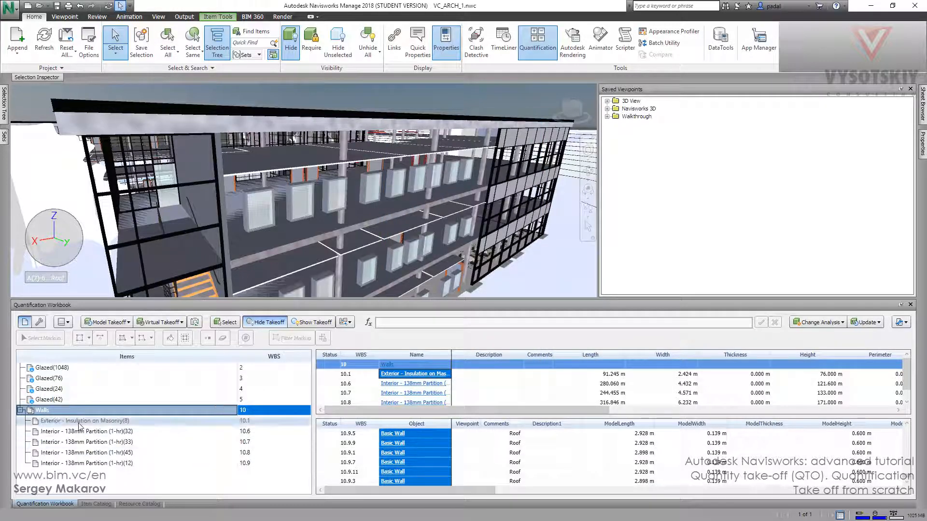
click(84, 431)
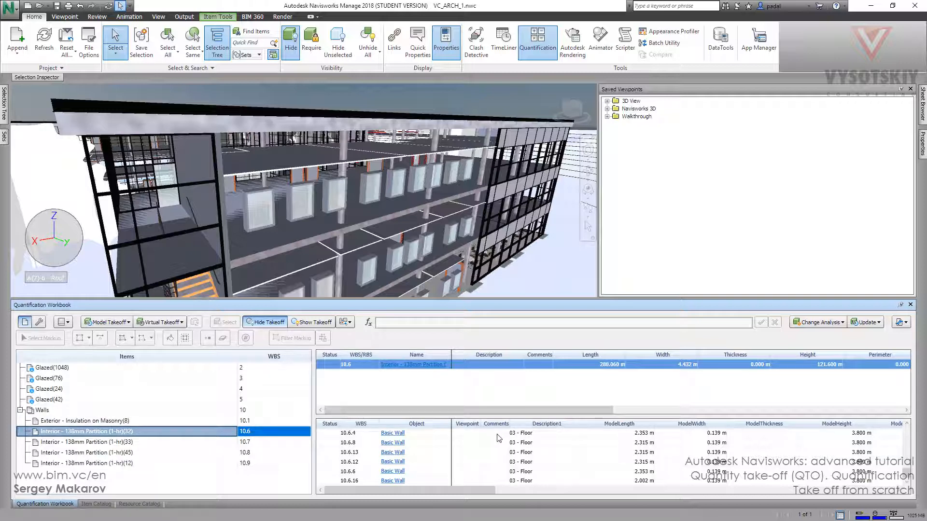
click(83, 442)
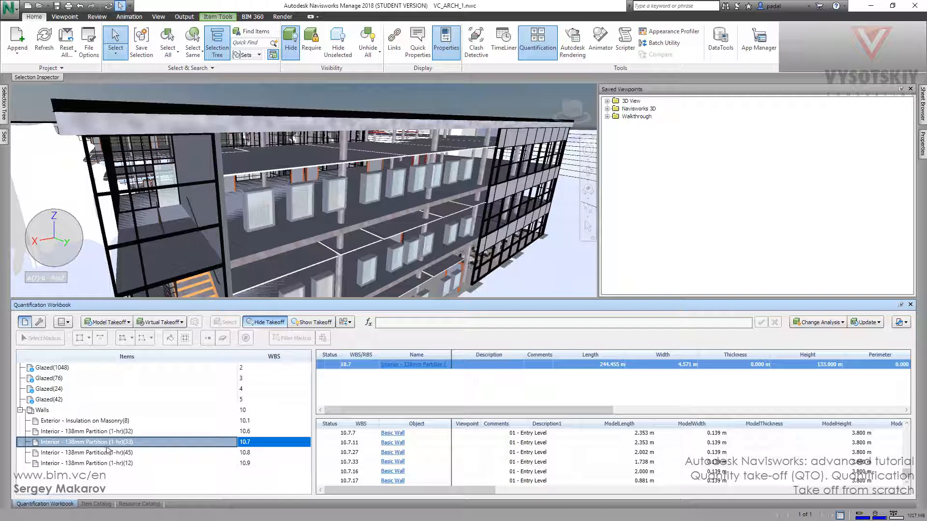